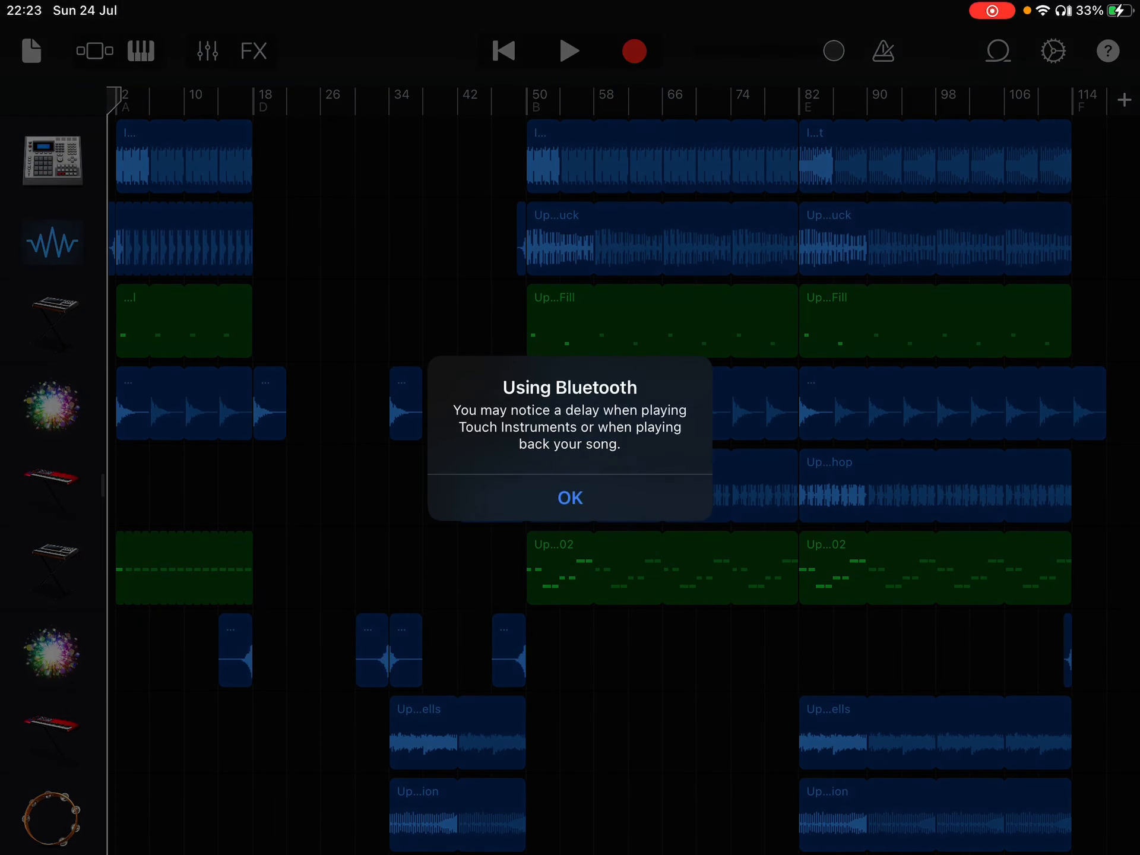
- Dismiss the Bluetooth alert, then play and stop the first song arrangement
{"action": "left_click", "coordinate": [570, 497]}
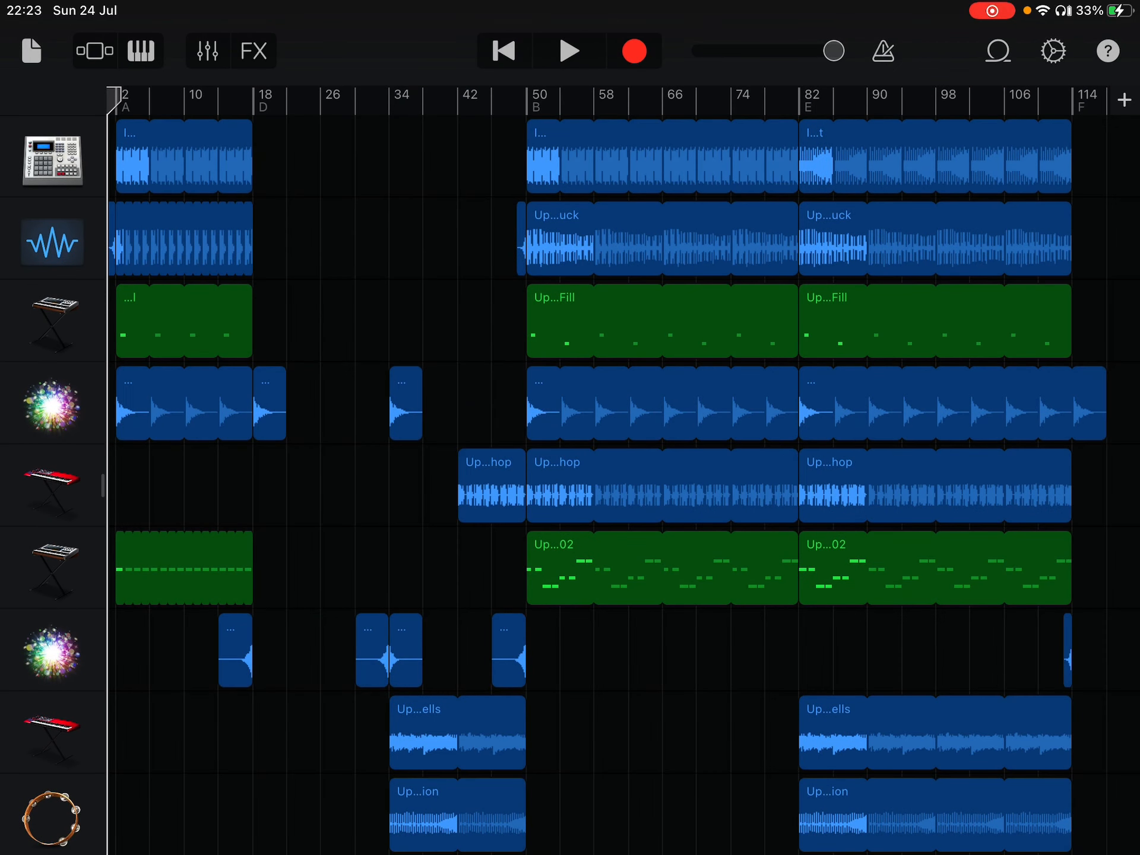
{"action": "left_click", "coordinate": [570, 51]}
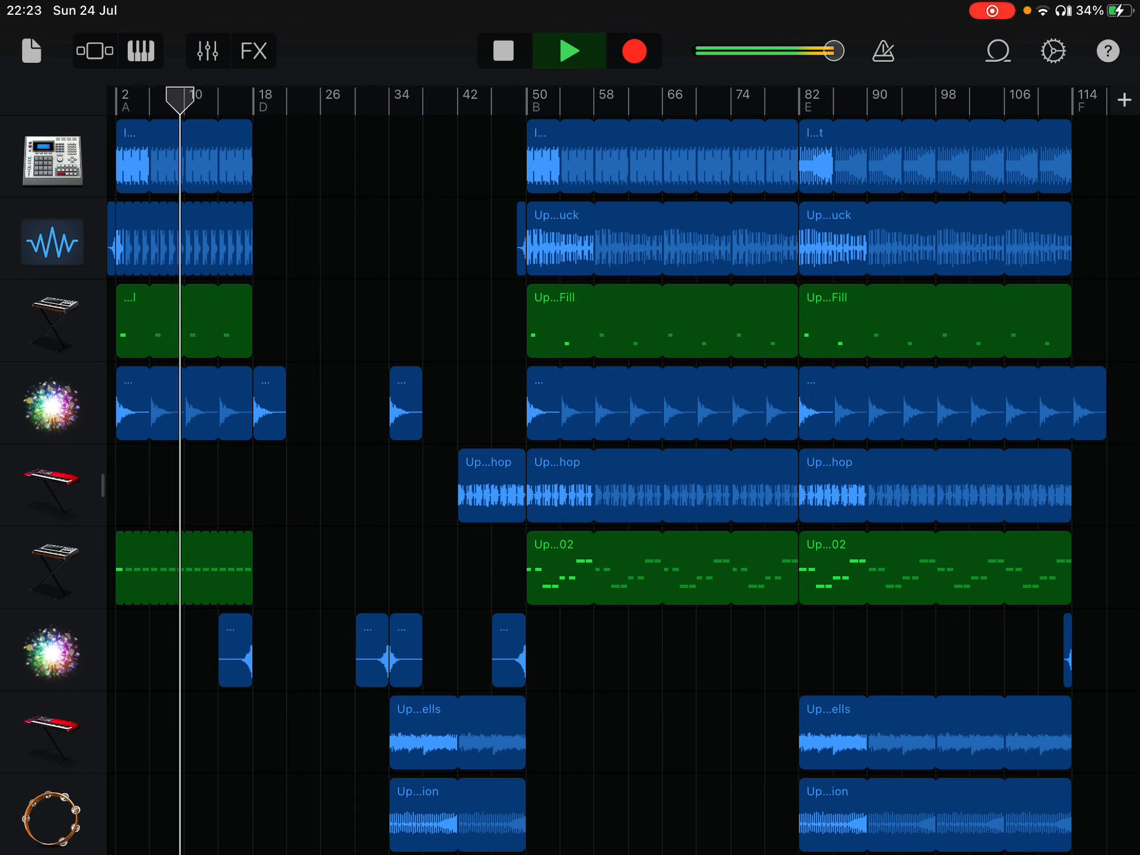
{"action": "left_click", "coordinate": [502, 50]}
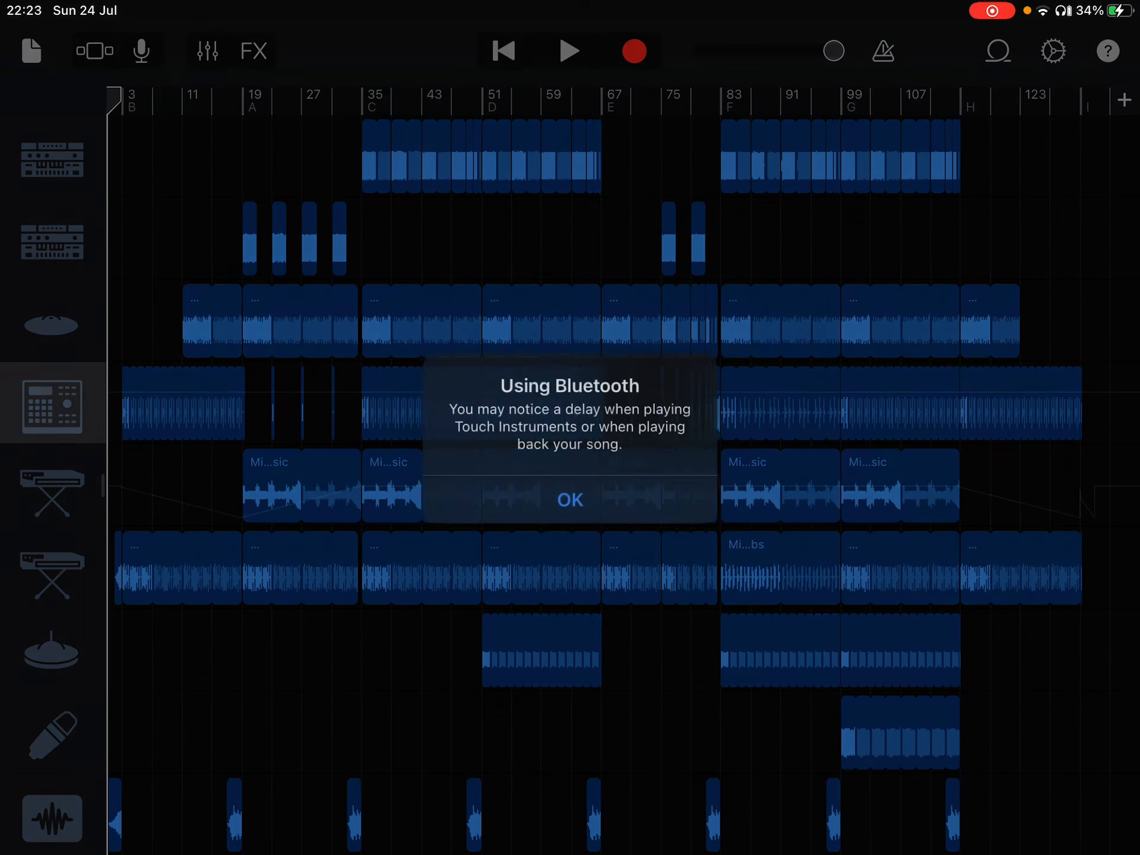
- Dismiss the Bluetooth alert, preview the second song, then return to the home screen
{"action": "left_click", "coordinate": [570, 499]}
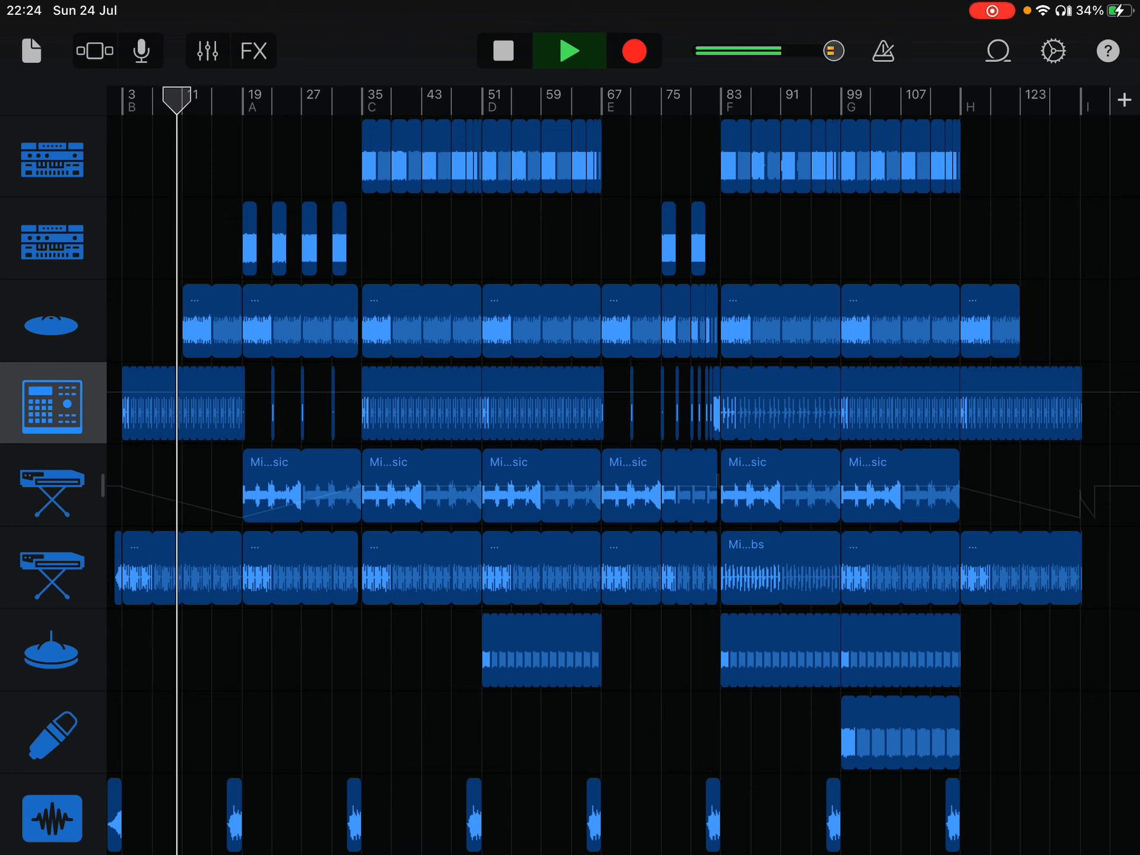
{"action": "left_click_drag", "start_coordinate": [177, 95], "coordinate": [185, 94]}
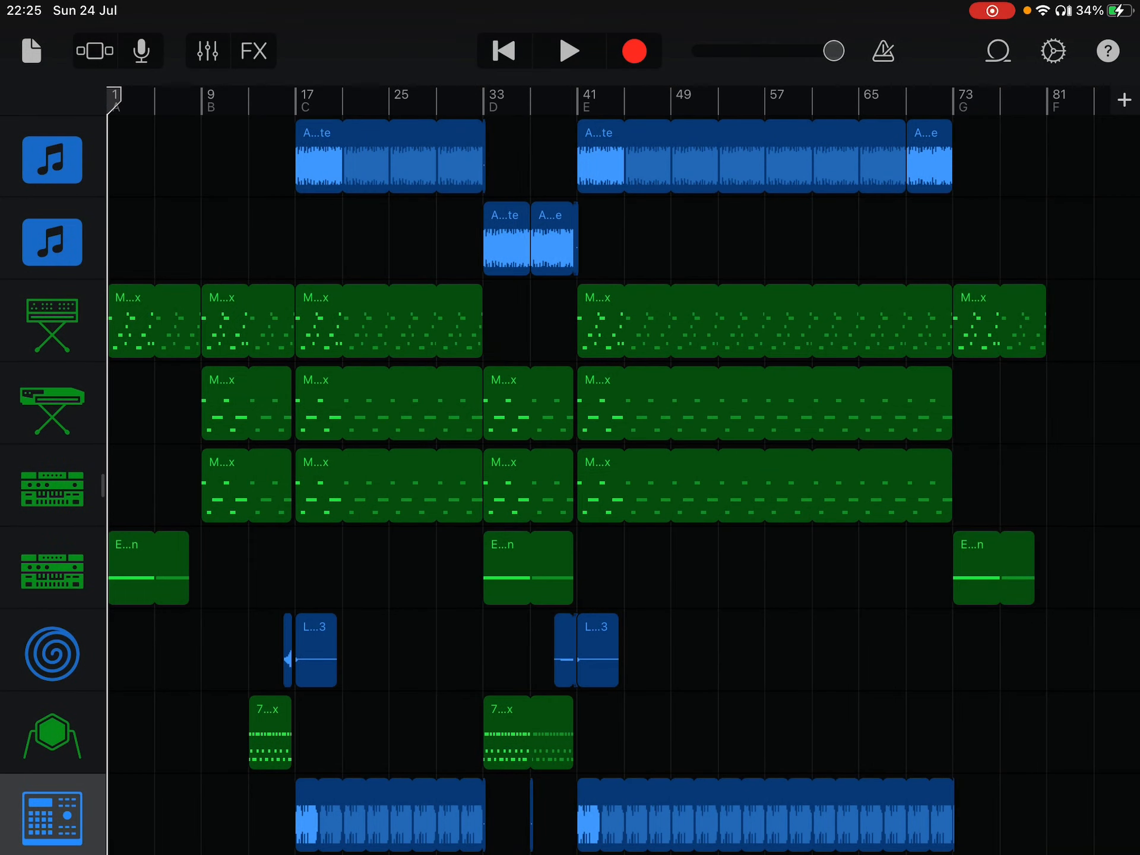
{"action": "key", "text": "home"}
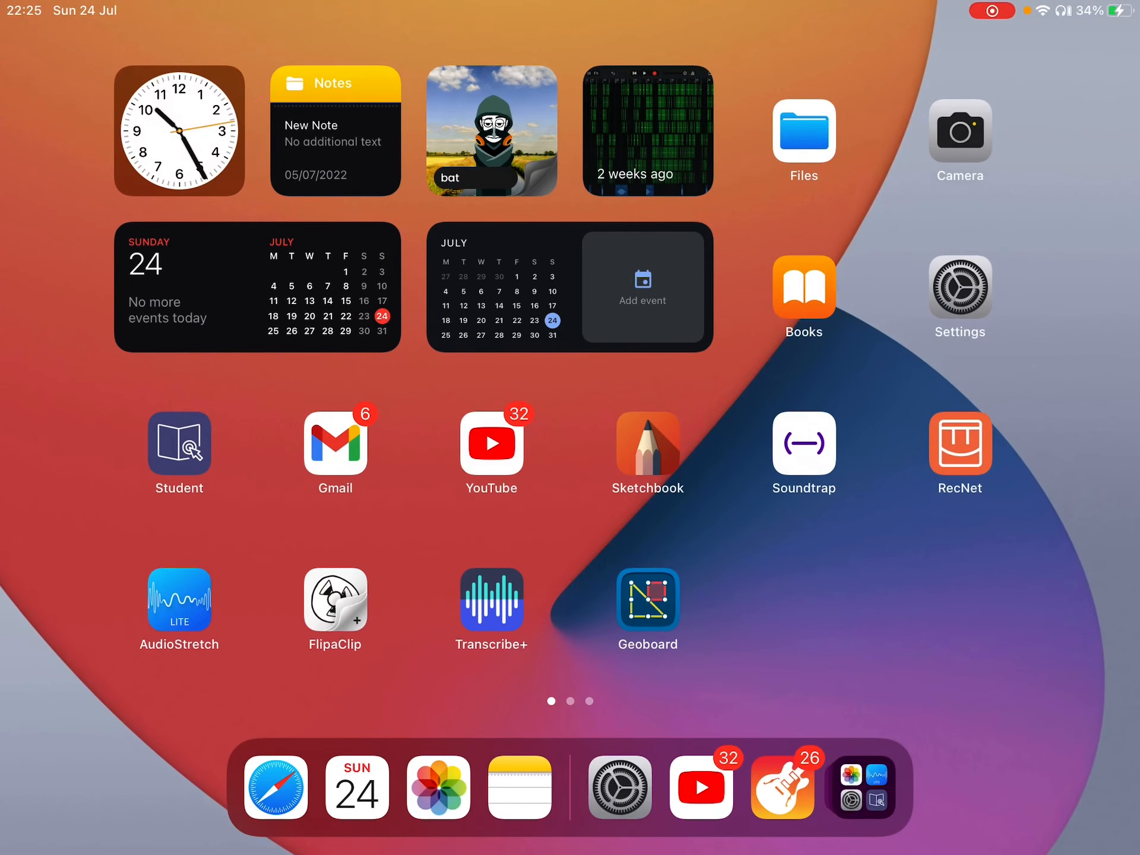
- Check Headphone Safety's 100-decibel loud-sound reduction in Settings, then return to Sounds
{"action": "left_click", "coordinate": [959, 287]}
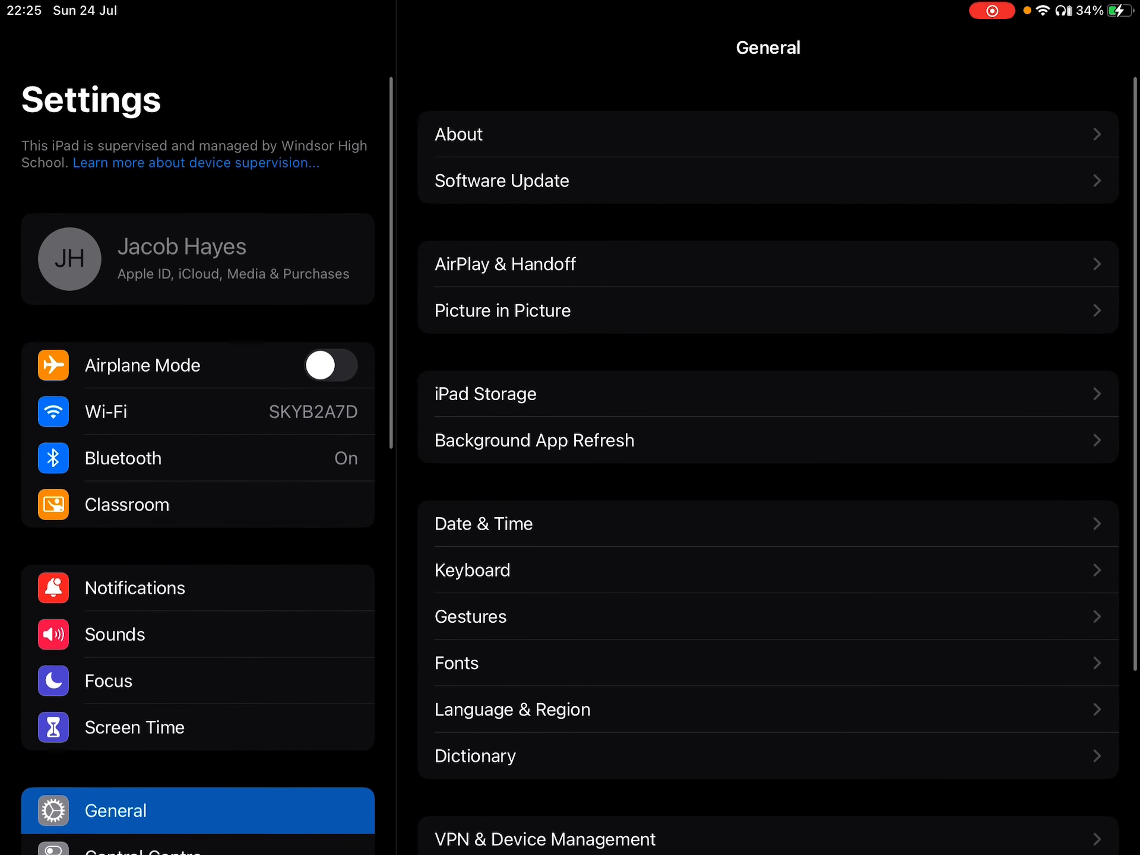
{"action": "scroll", "scroll_direction": "down", "scroll_amount": 3}
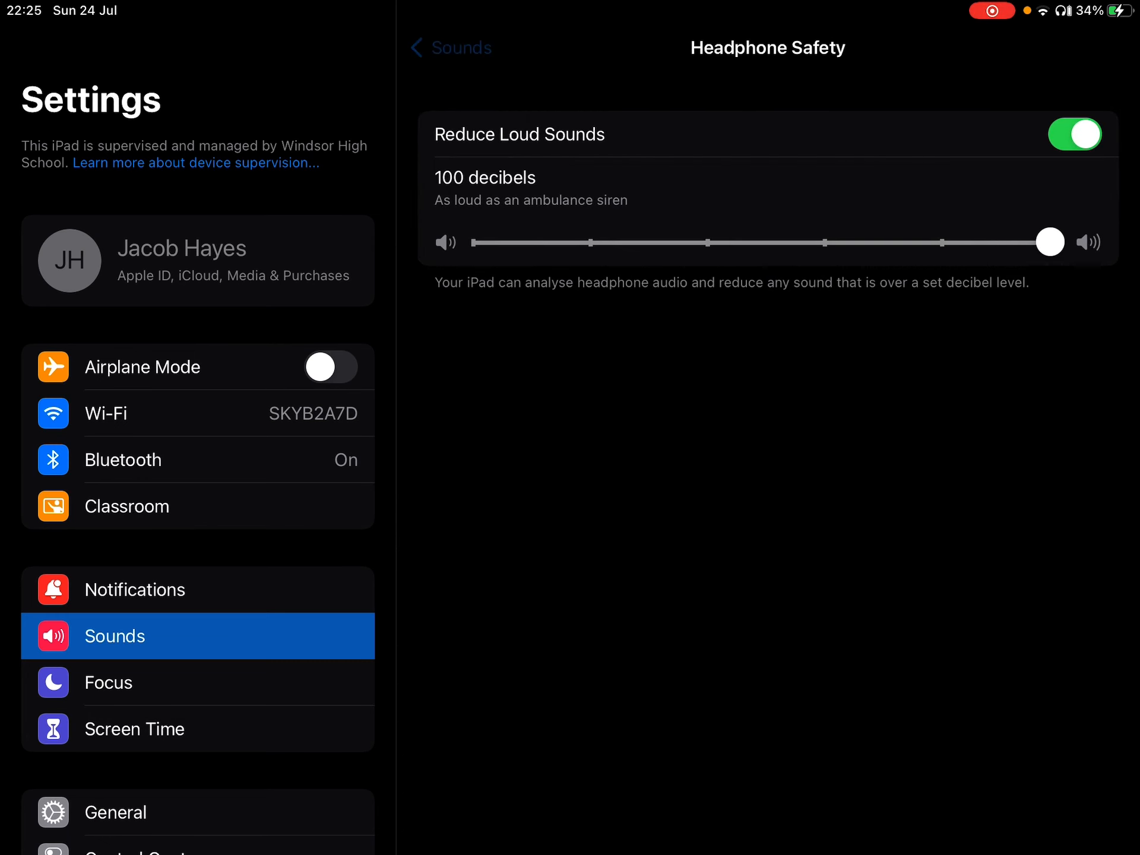
{"action": "left_click", "coordinate": [449, 47]}
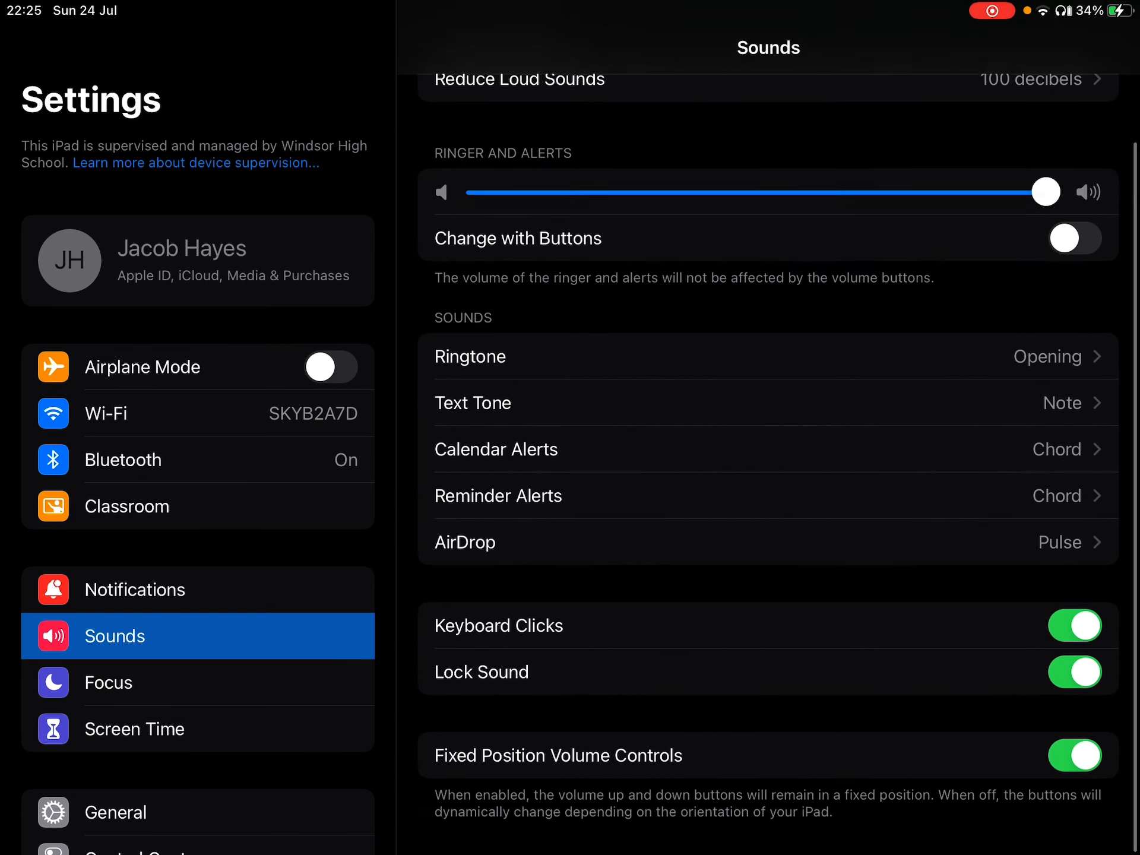
- Scroll through the Sounds options and the sidebar toward General
{"action": "scroll", "scroll_direction": "down", "scroll_amount": 3}
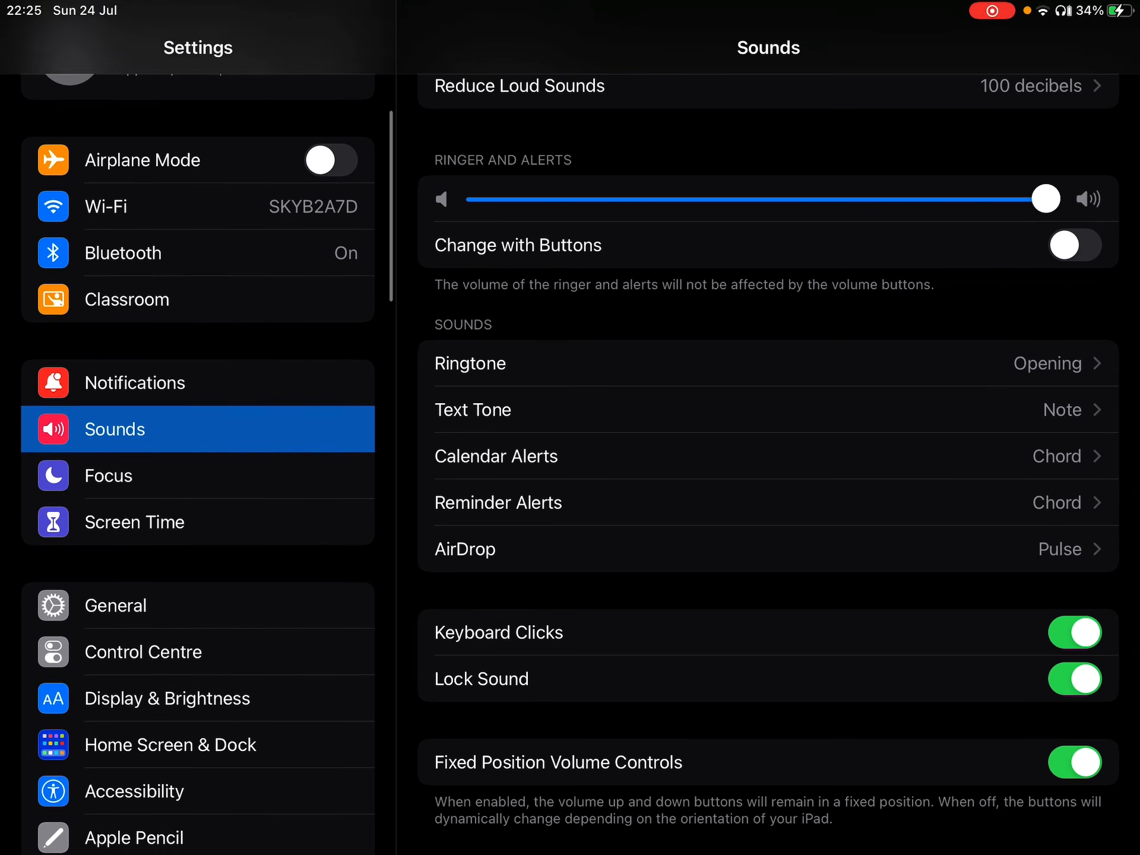
{"action": "scroll", "scroll_direction": "down", "scroll_amount": 3}
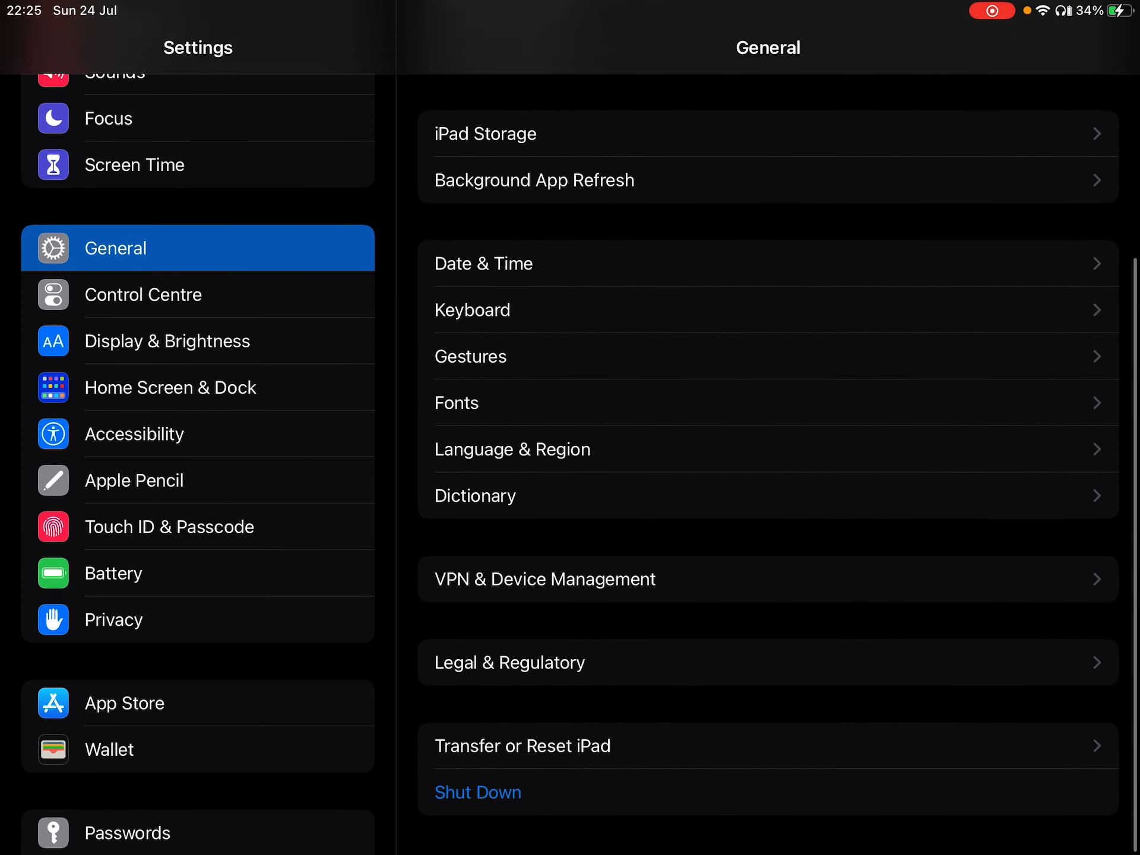
{"action": "scroll", "scroll_direction": "down", "scroll_amount": 3}
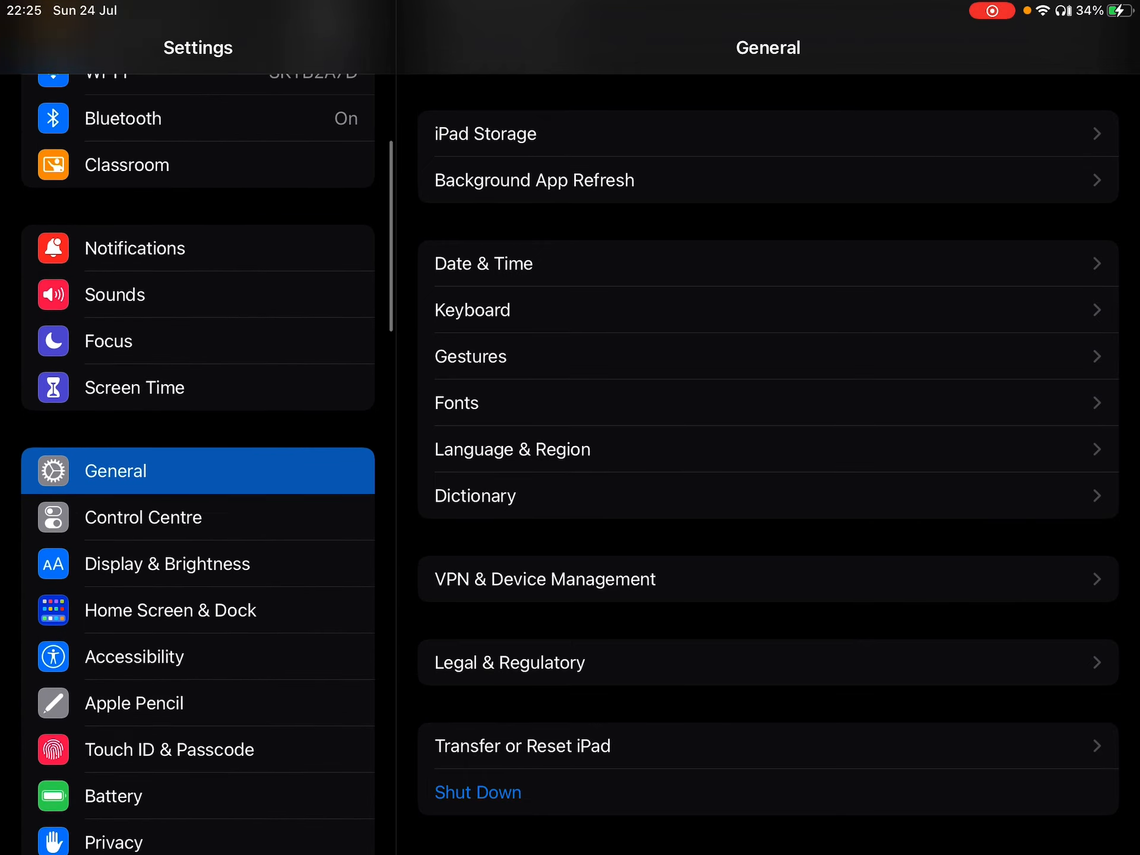
{"action": "scroll", "scroll_direction": "down", "scroll_amount": 3}
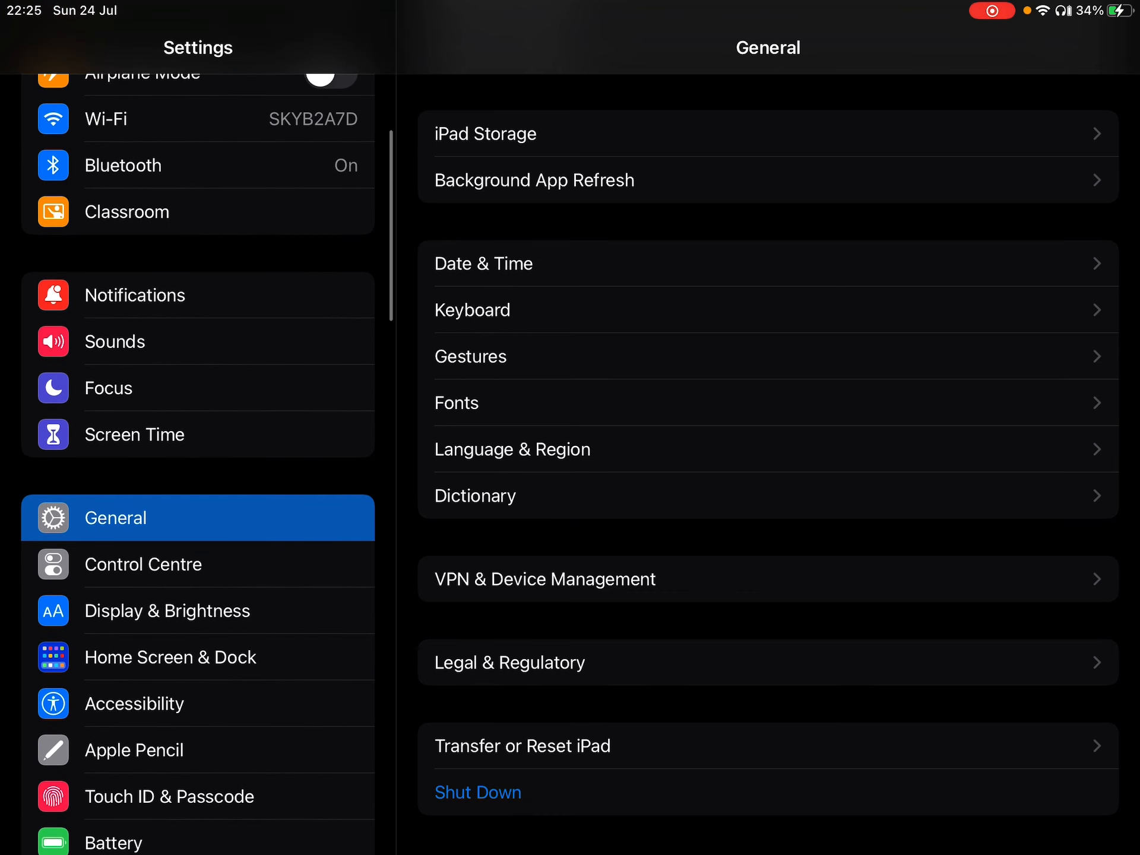
{"action": "scroll", "scroll_direction": "down", "scroll_amount": 3}
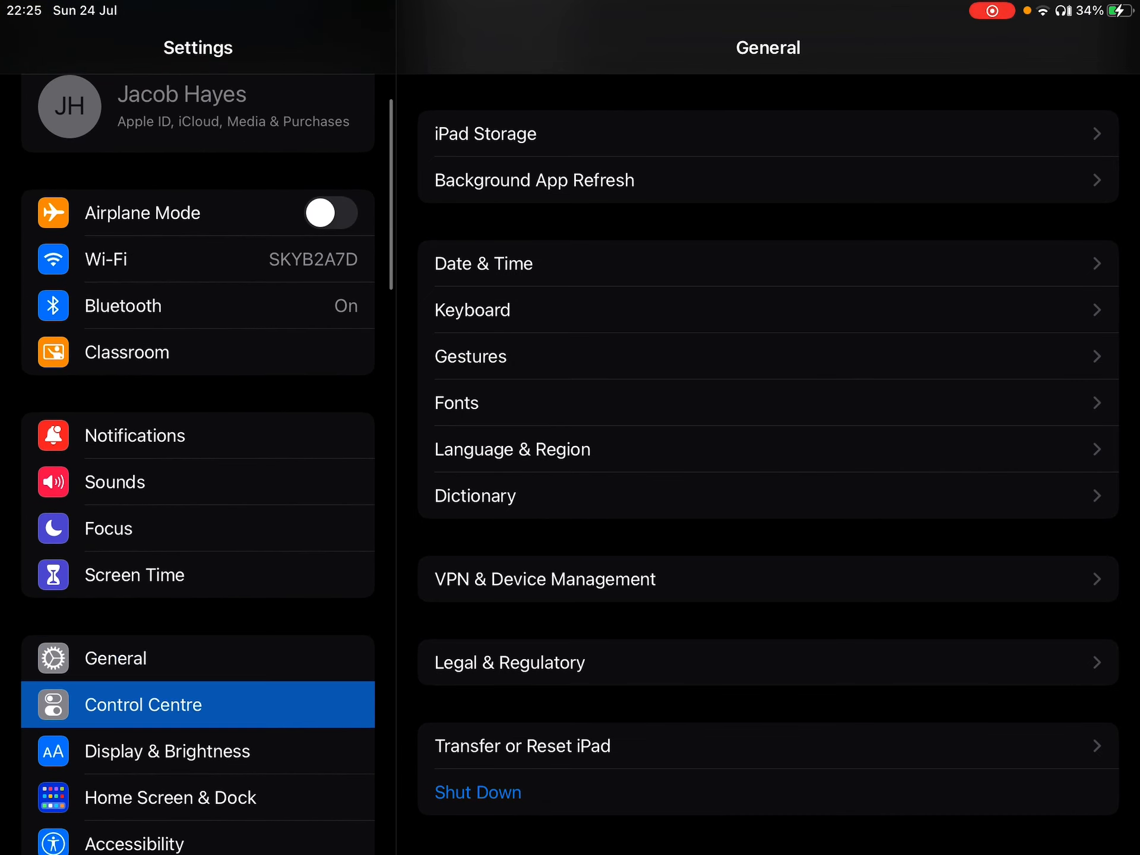
- Review Accessibility's Headphone Audio accommodations, then leave Settings to return to GarageBand
{"action": "left_click", "coordinate": [169, 797]}
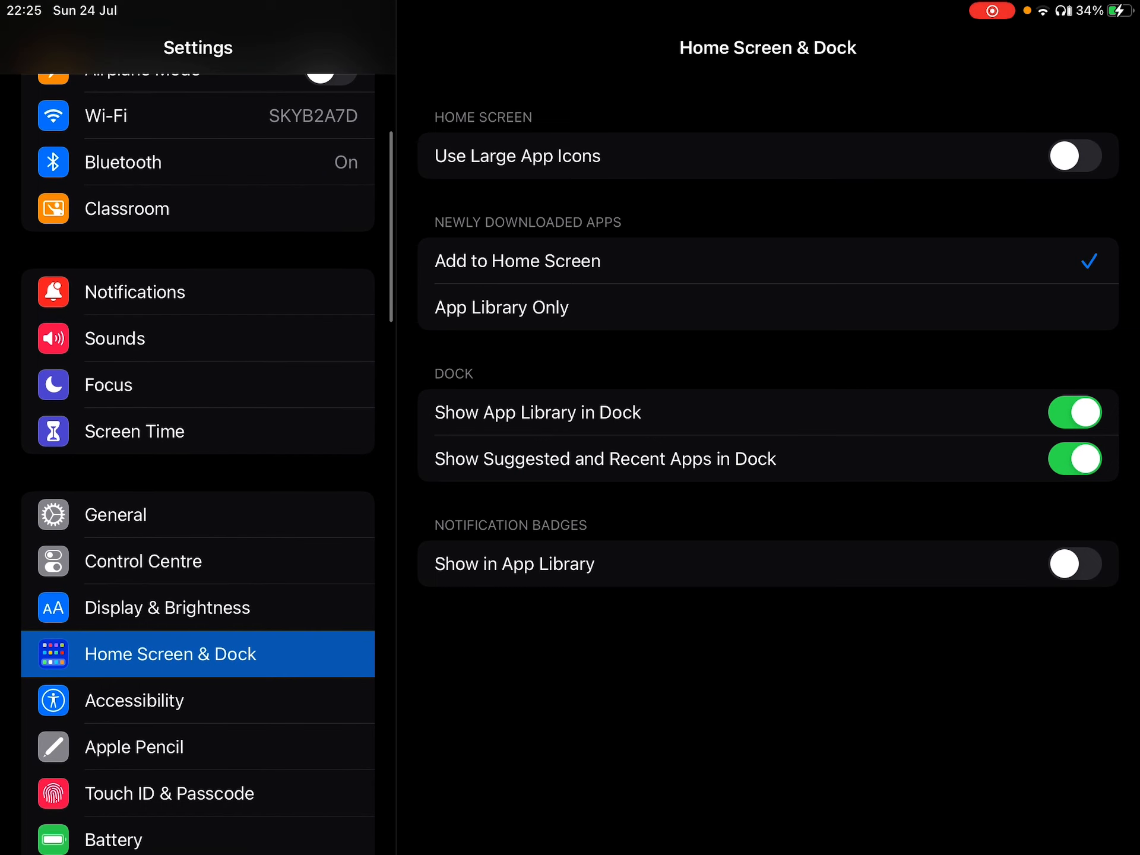
{"action": "left_click", "coordinate": [134, 700]}
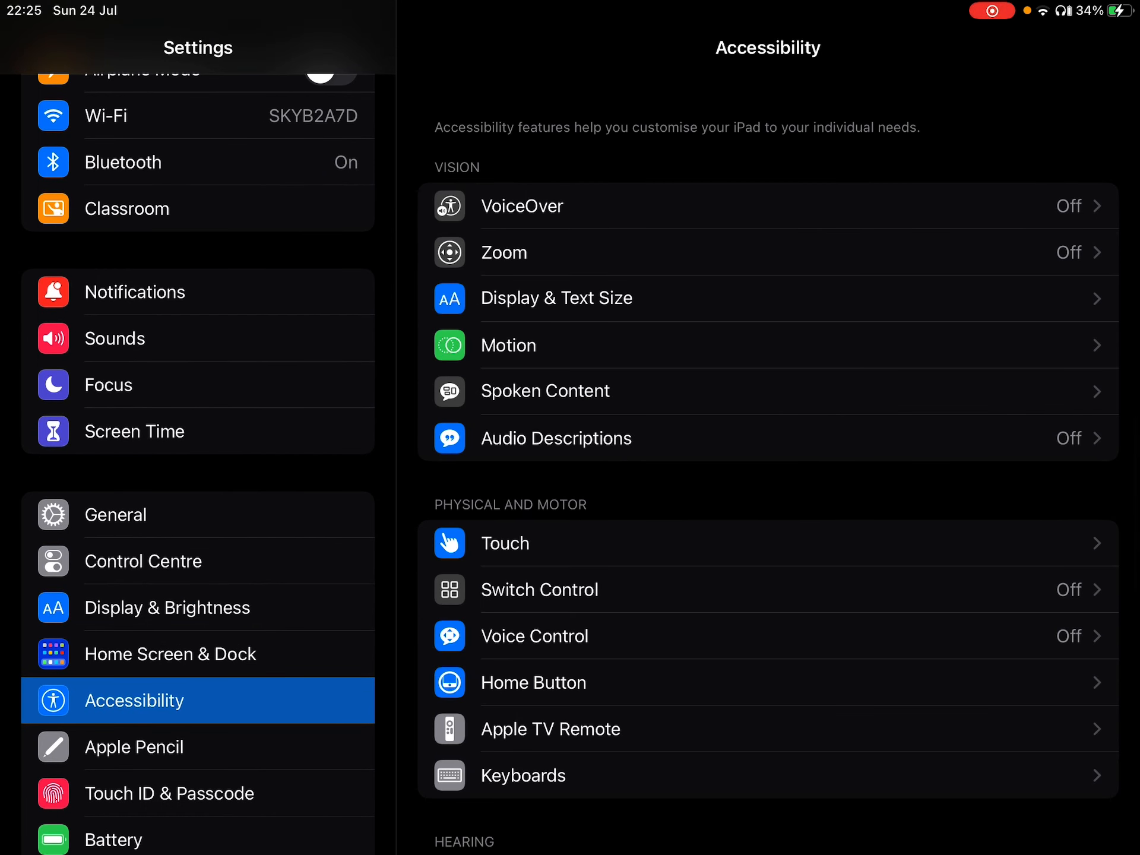
{"action": "scroll", "scroll_direction": "down", "scroll_amount": 3}
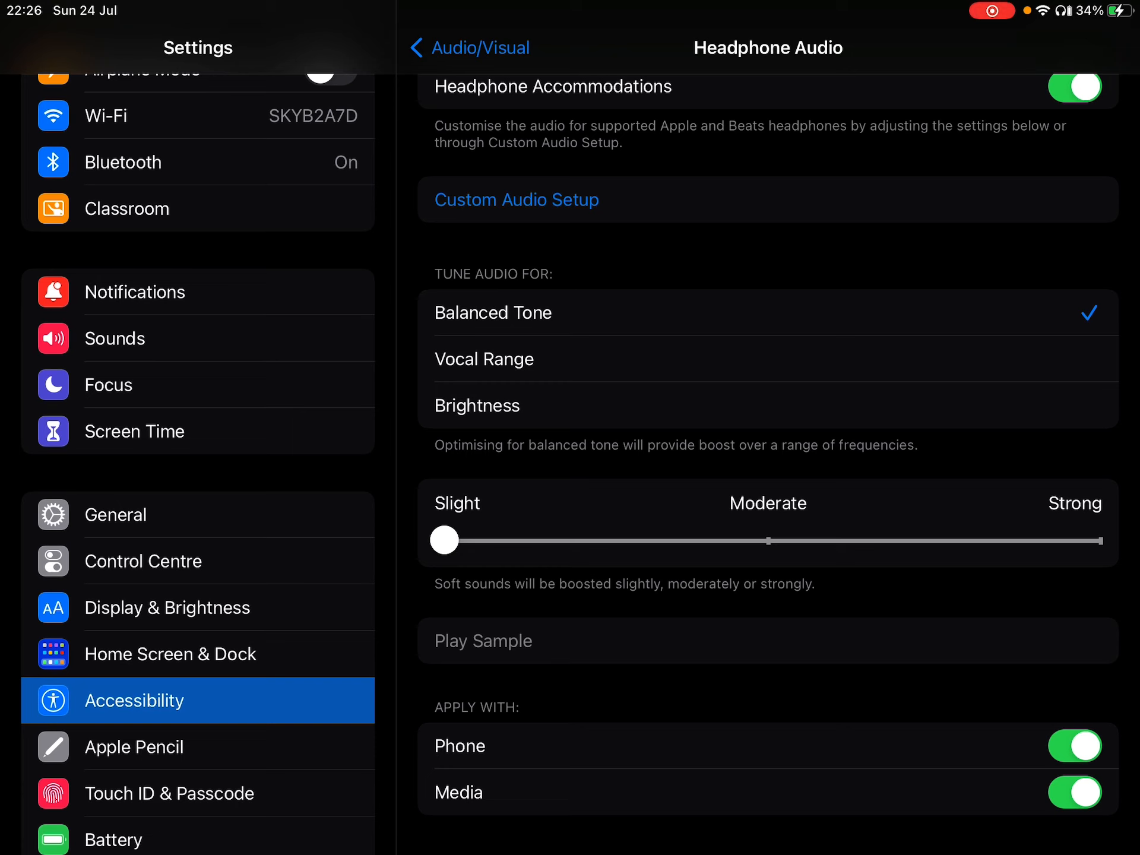
{"action": "key", "text": "home"}
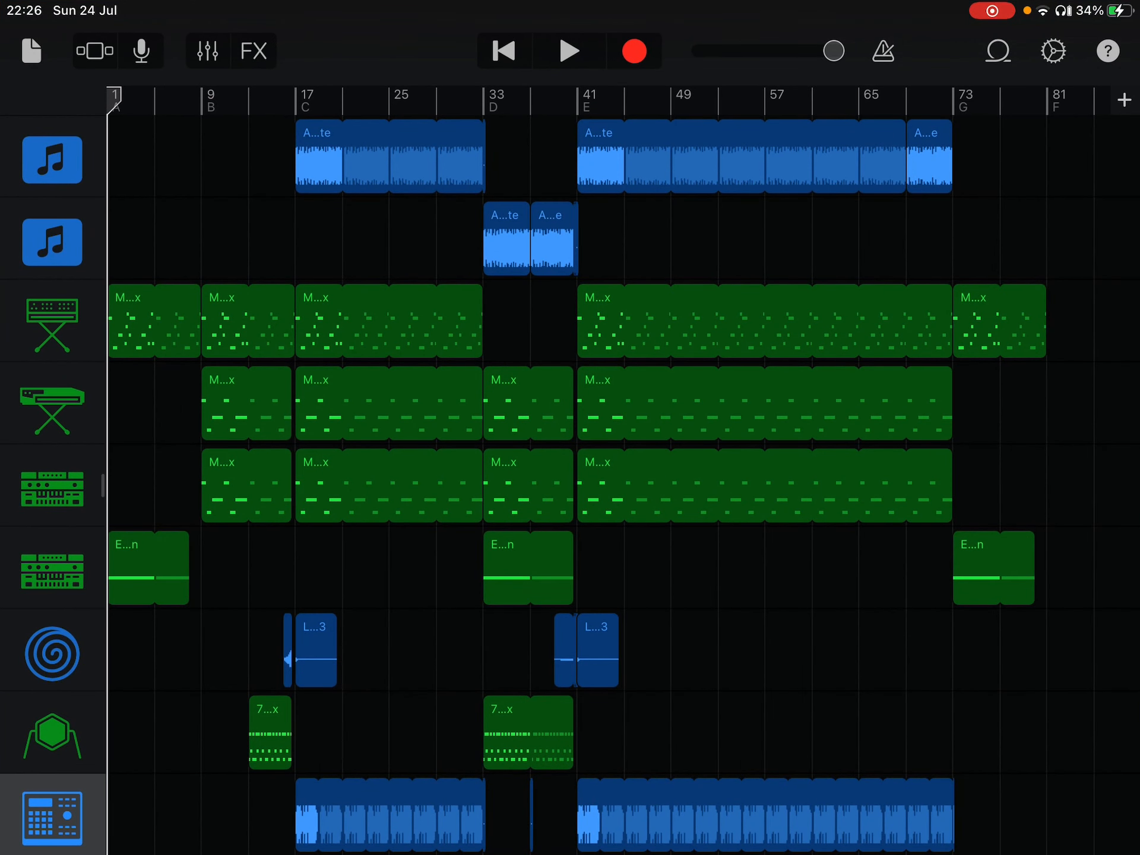
{"action": "left_click", "coordinate": [570, 51]}
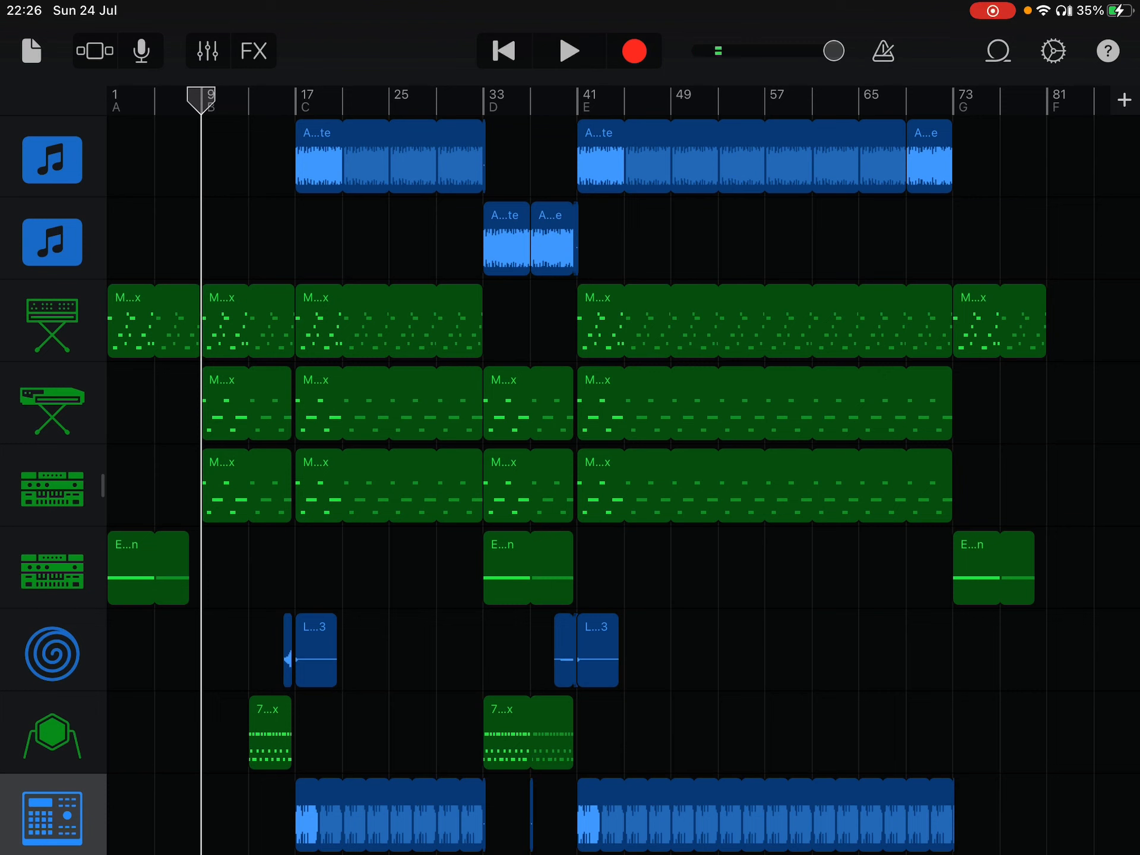
{"action": "left_click", "coordinate": [502, 51]}
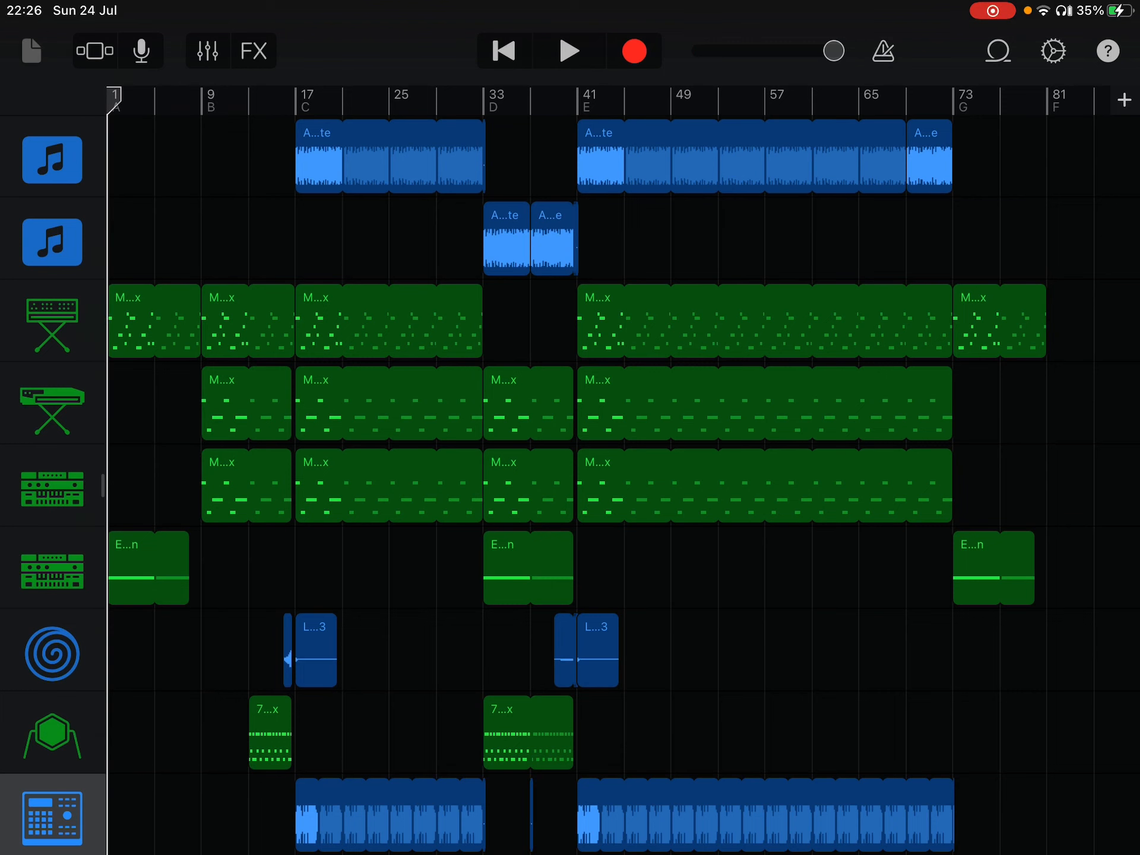